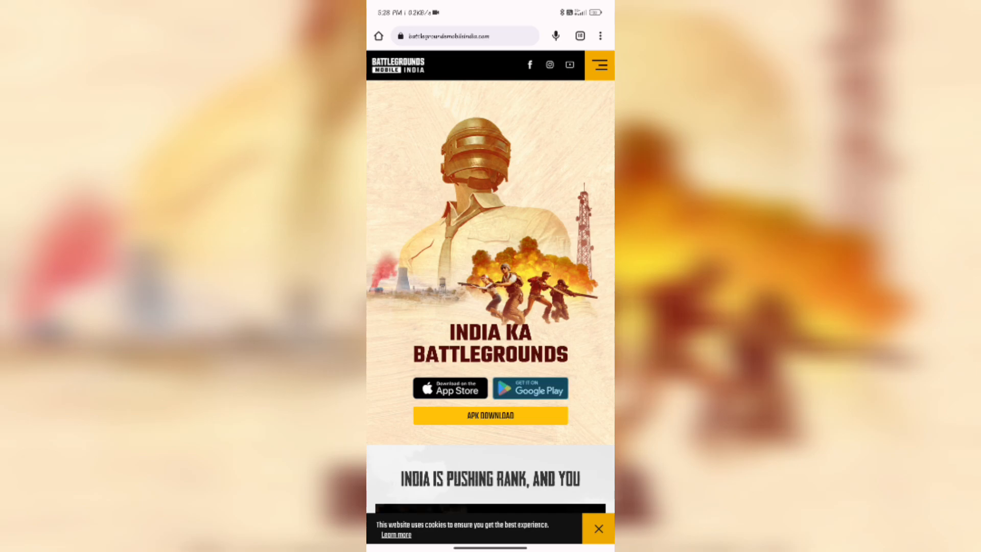
Step: Reach the Battlegrounds Mobile India Play Store listing via the site's 'Get it on Google Play' button
{"action": "left_click", "coordinate": [530, 388]}
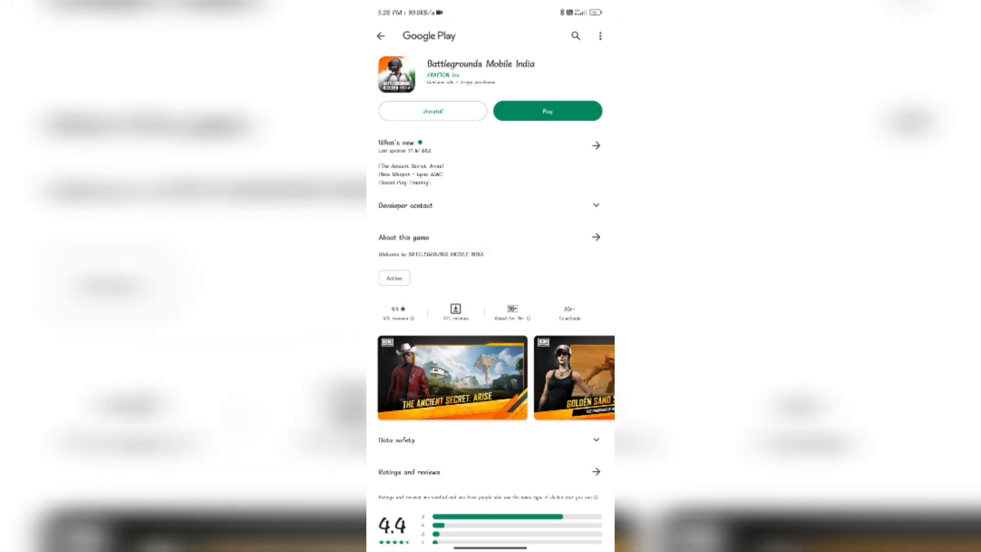